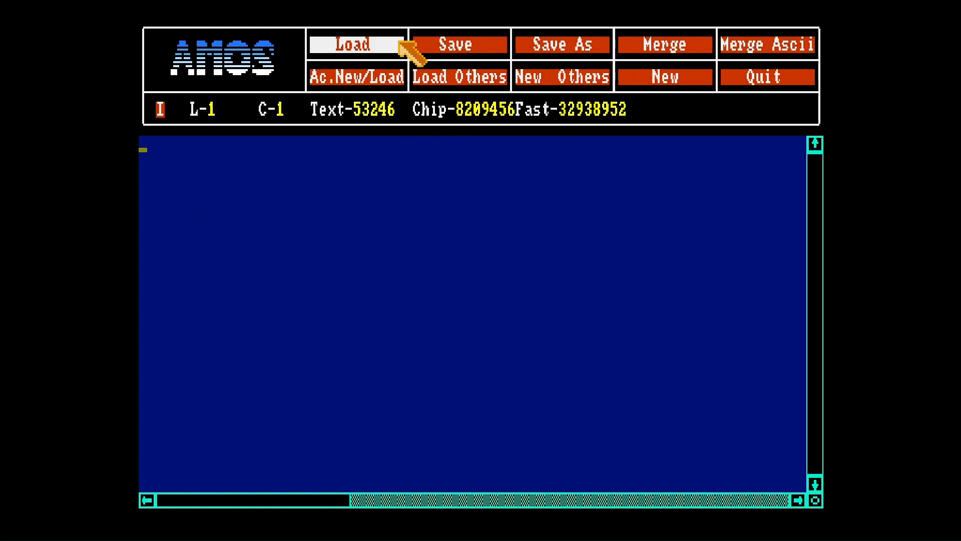
Load the UserGuideland2.AMOS program from the file selector.
left_click(352, 43)
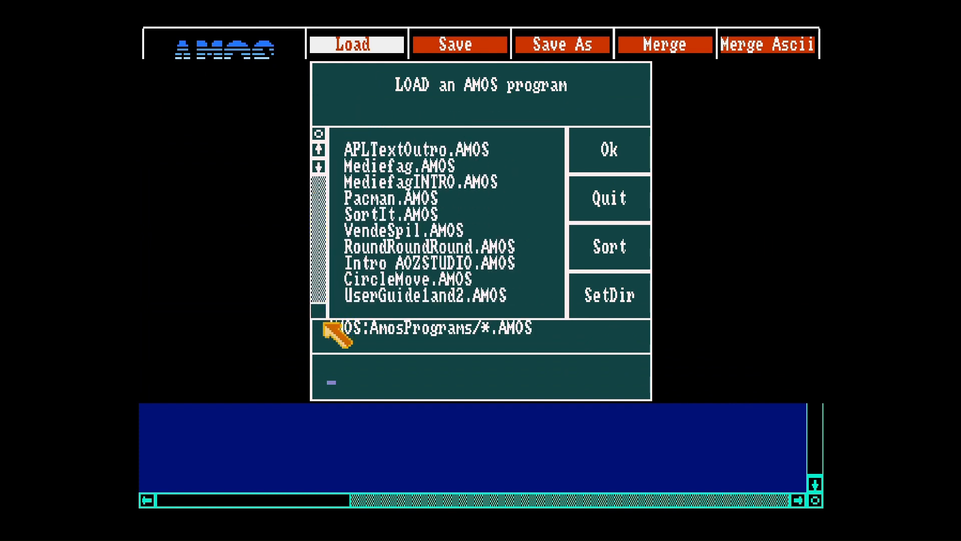
left_click(608, 149)
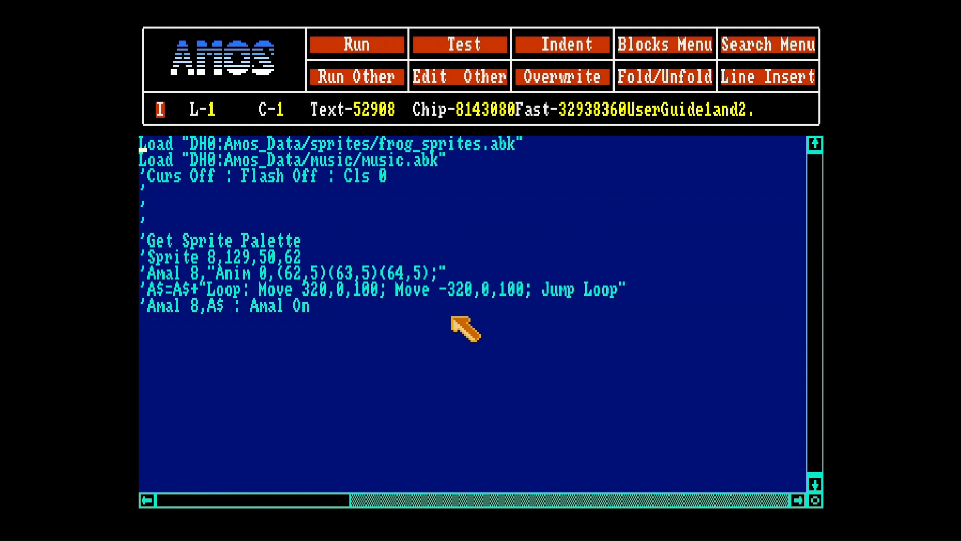
mouse_move(543, 231)
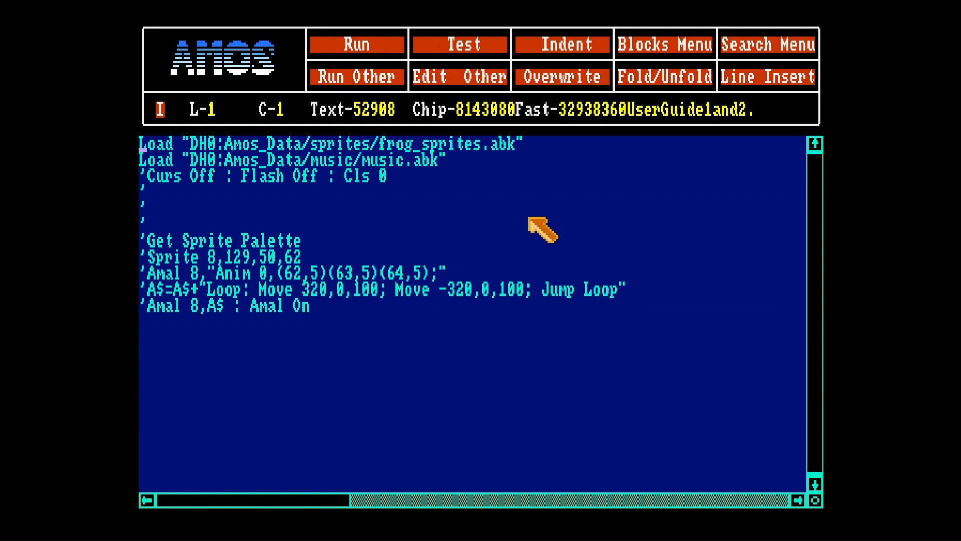
mouse_move(355, 166)
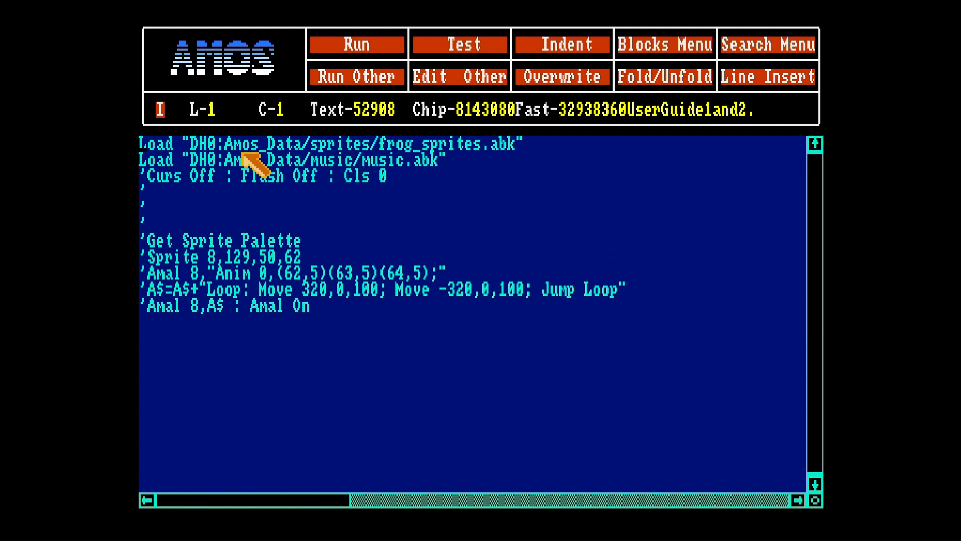
mouse_move(156, 156)
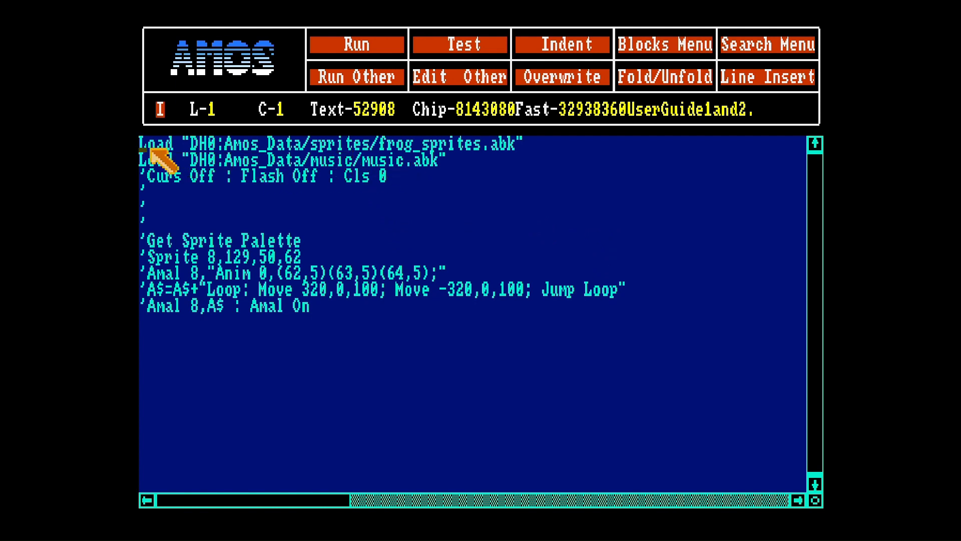
mouse_move(245, 156)
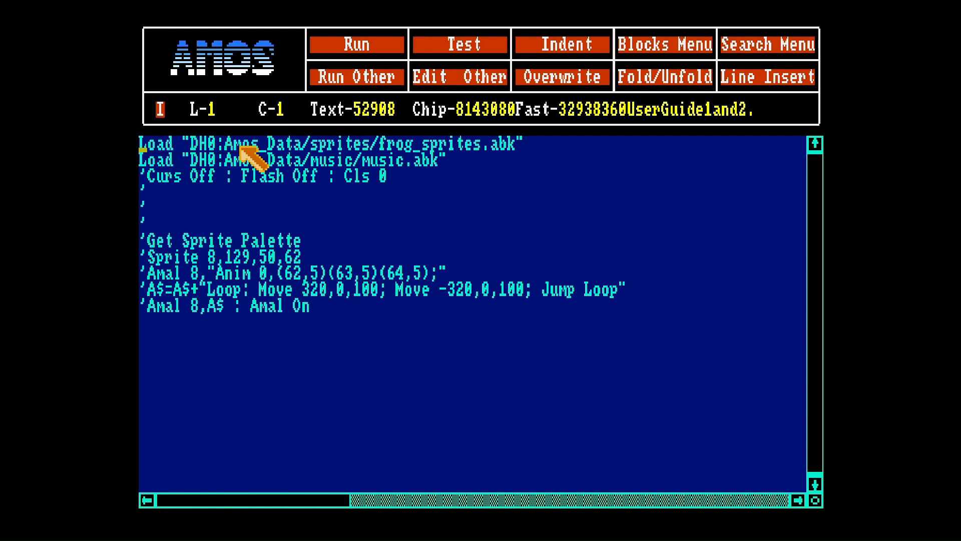
mouse_move(416, 188)
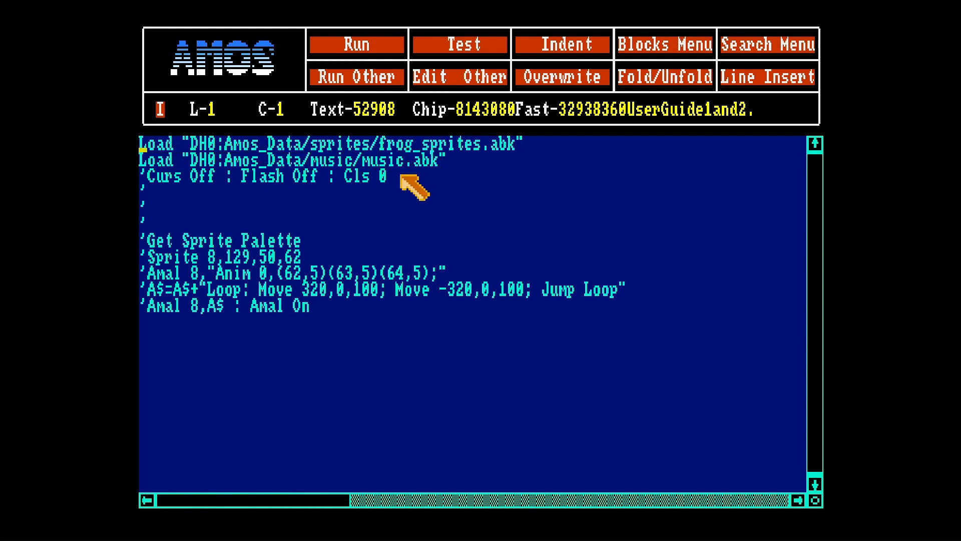
In direct mode, list the Sprites and Music banks and print Length(1) after fixing the typo.
left_click(357, 43)
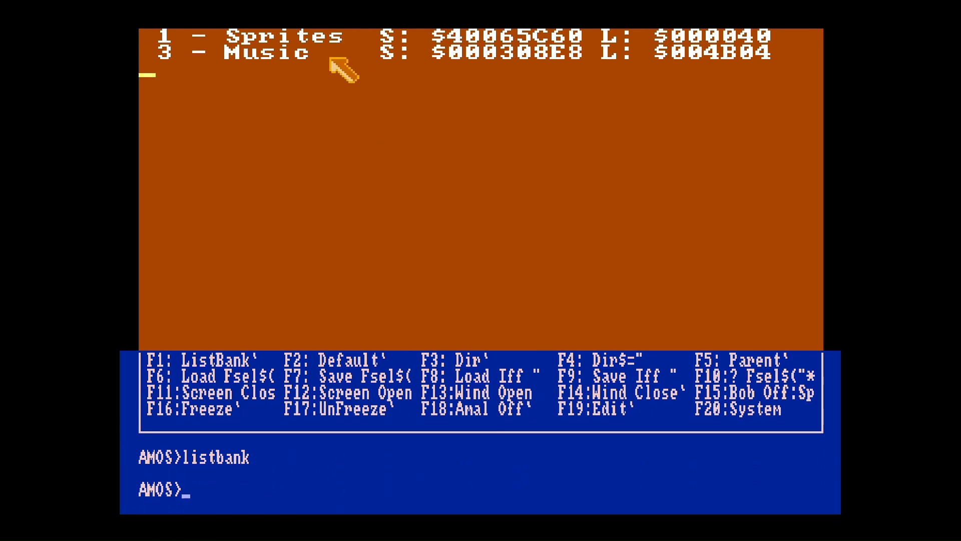
type("Print")
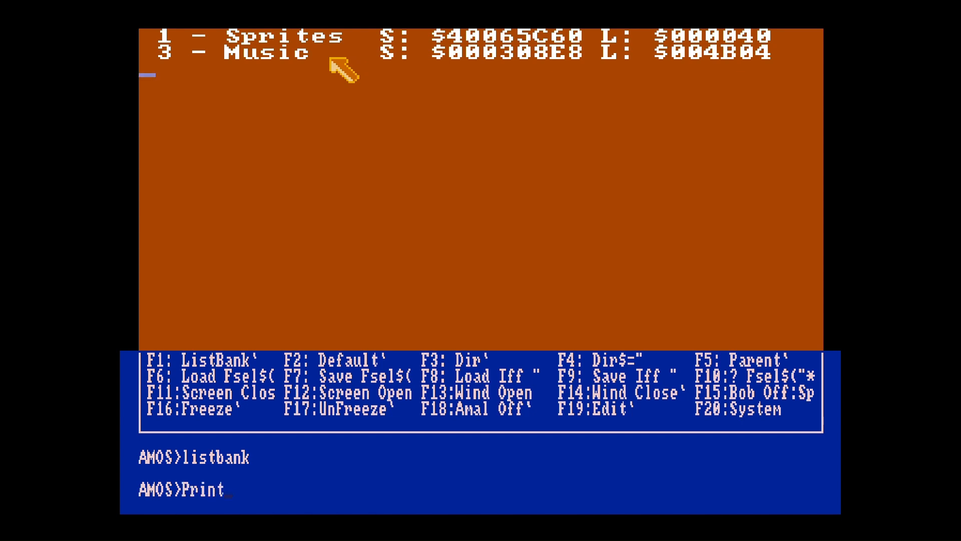
type("L")
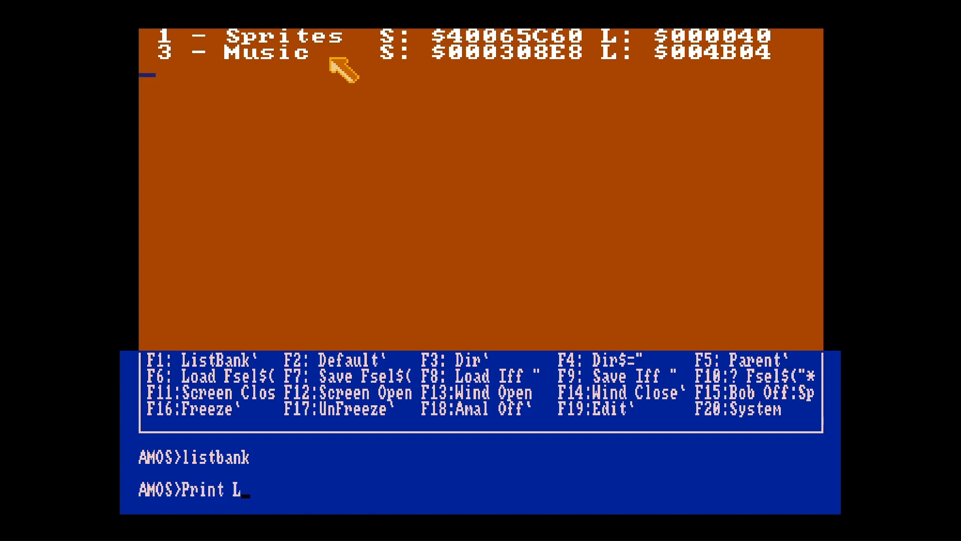
type("enth")
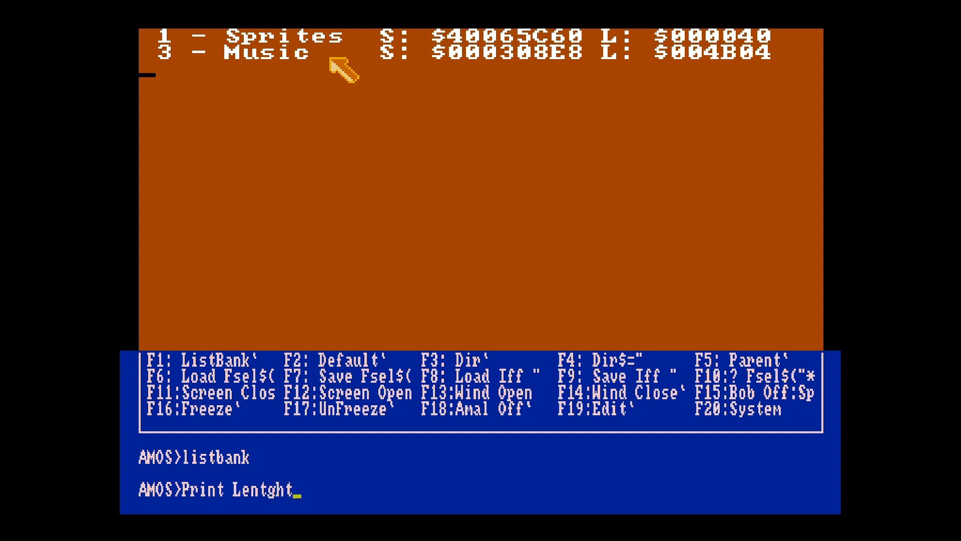
key("Backspace")
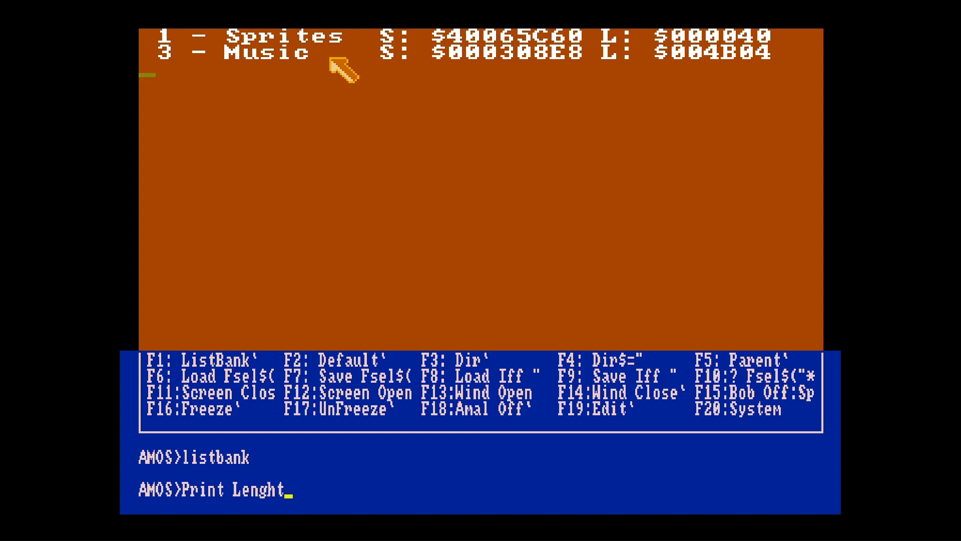
type("(1(")
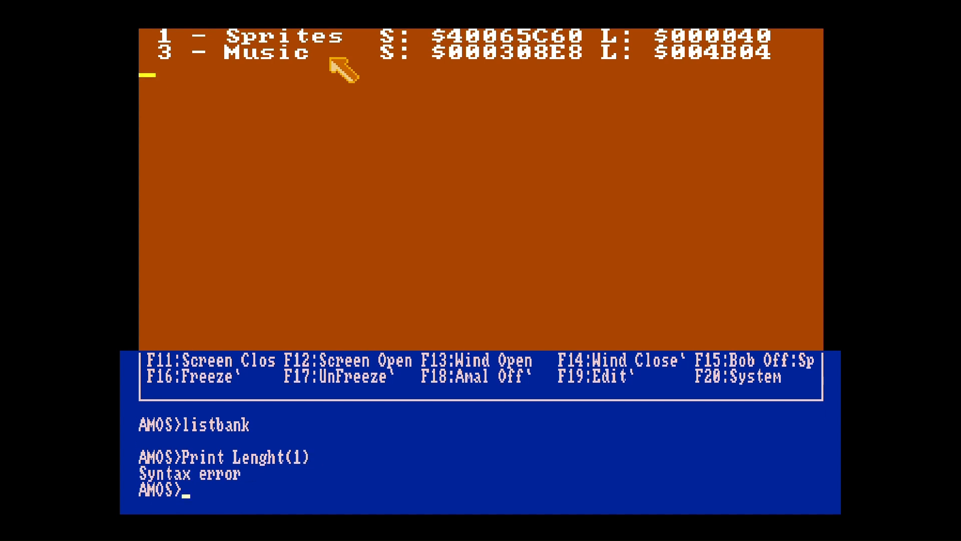
type("Print Lenght(1)")
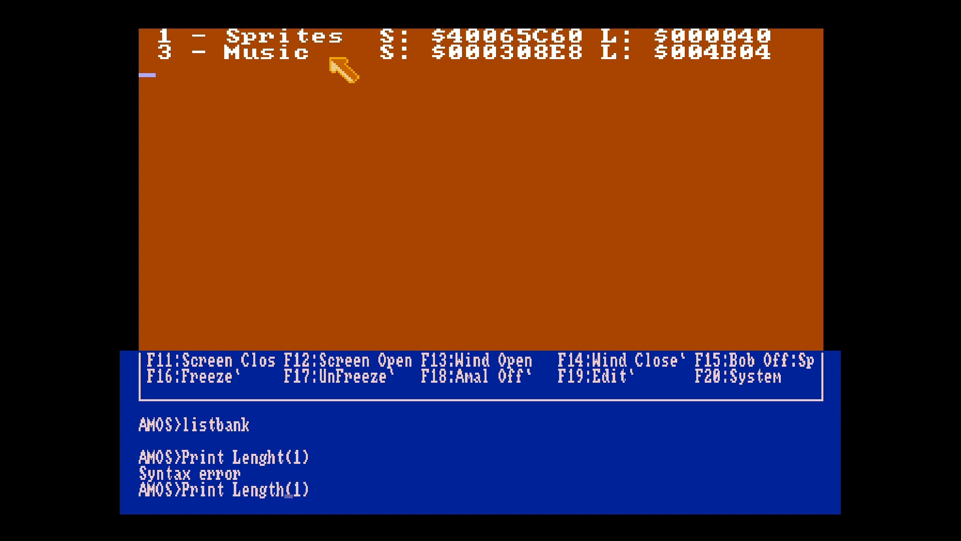
key("Return")
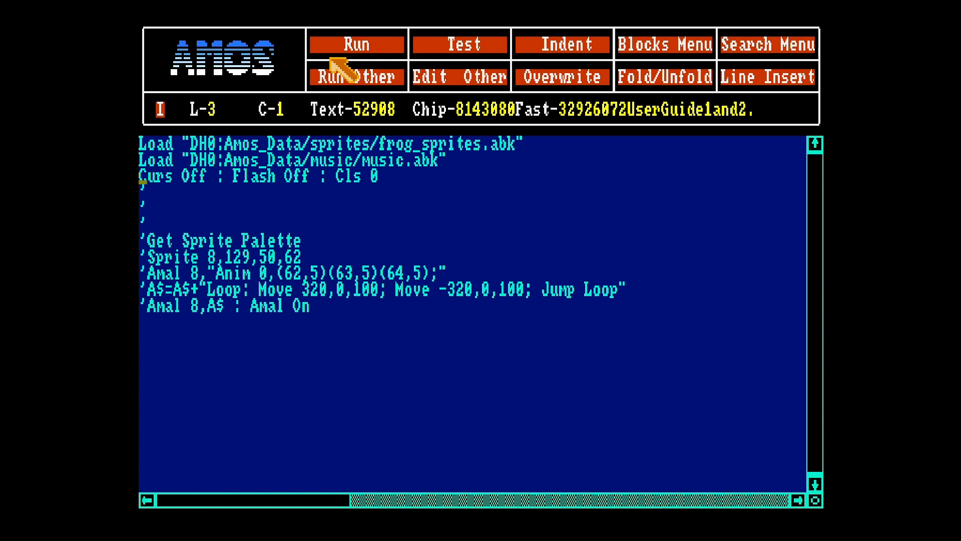
mouse_move(205, 202)
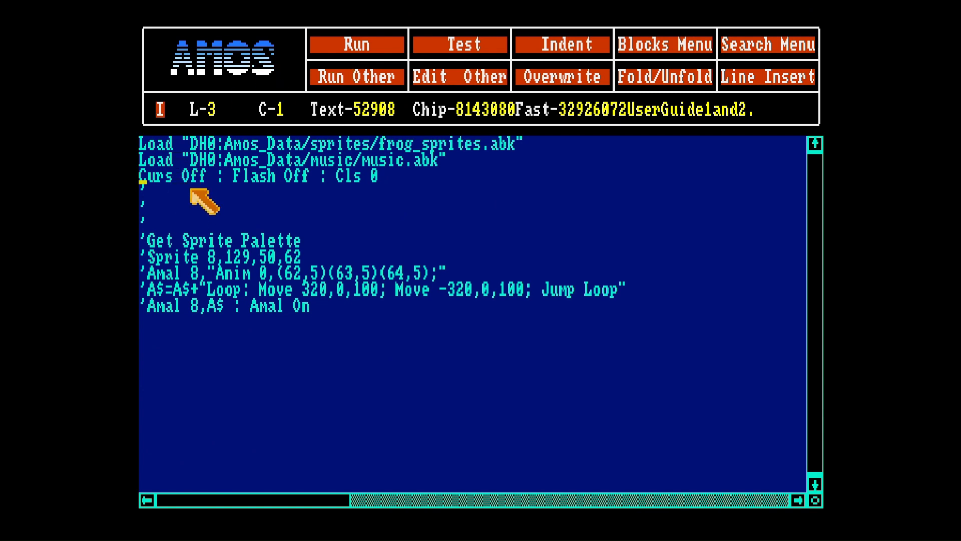
mouse_move(373, 197)
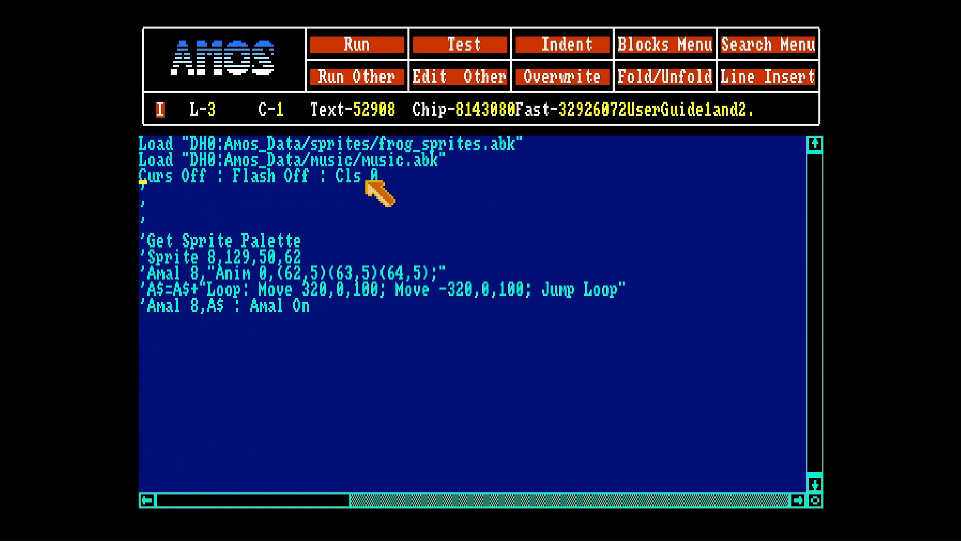
mouse_move(342, 205)
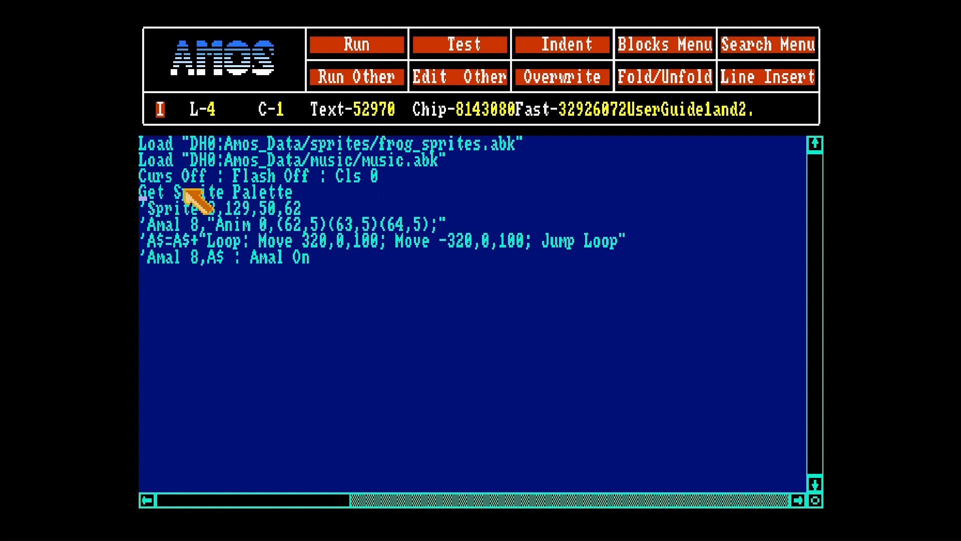
mouse_move(332, 206)
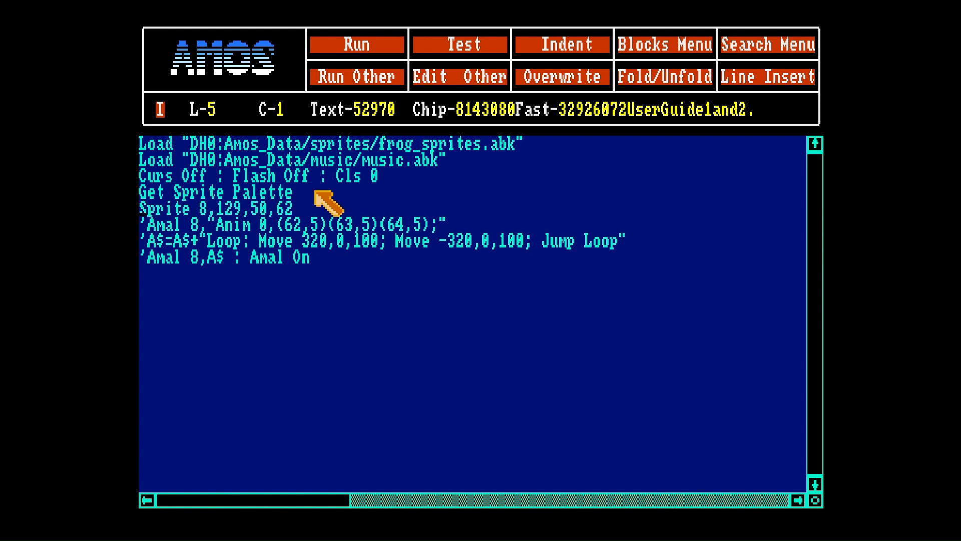
mouse_move(171, 217)
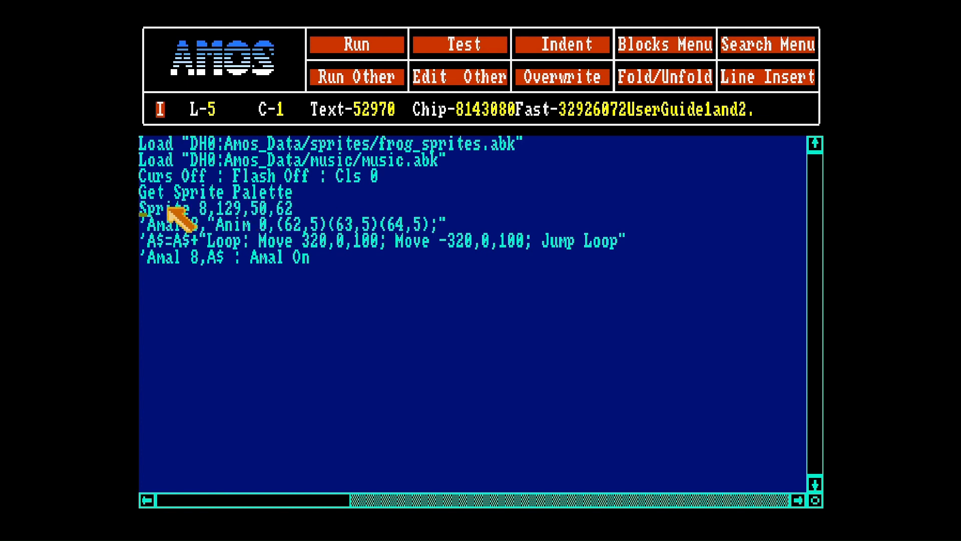
mouse_move(218, 221)
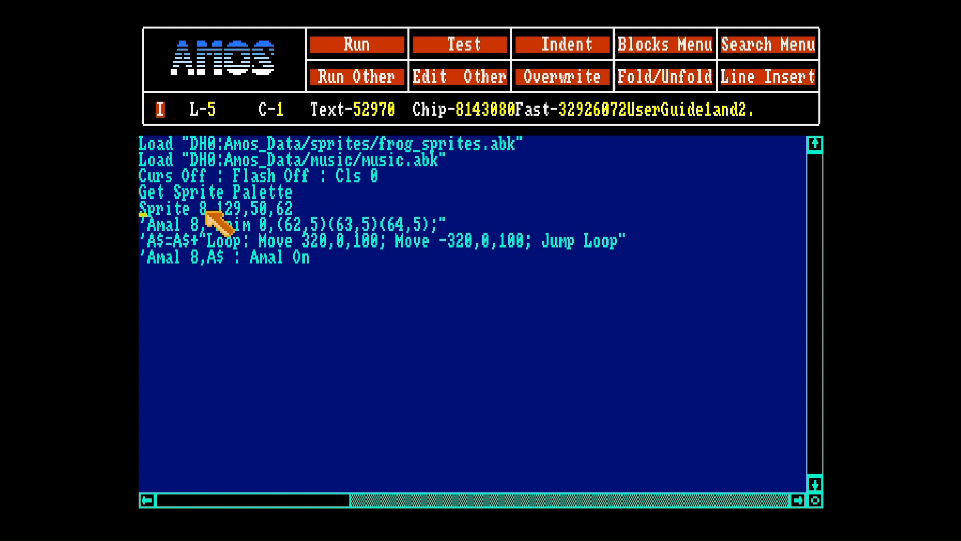
mouse_move(273, 227)
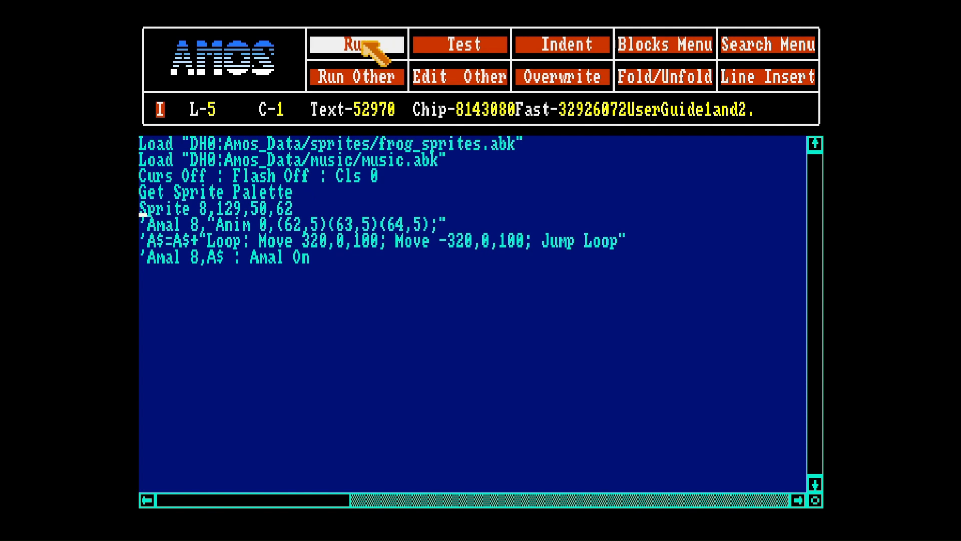
left_click(357, 43)
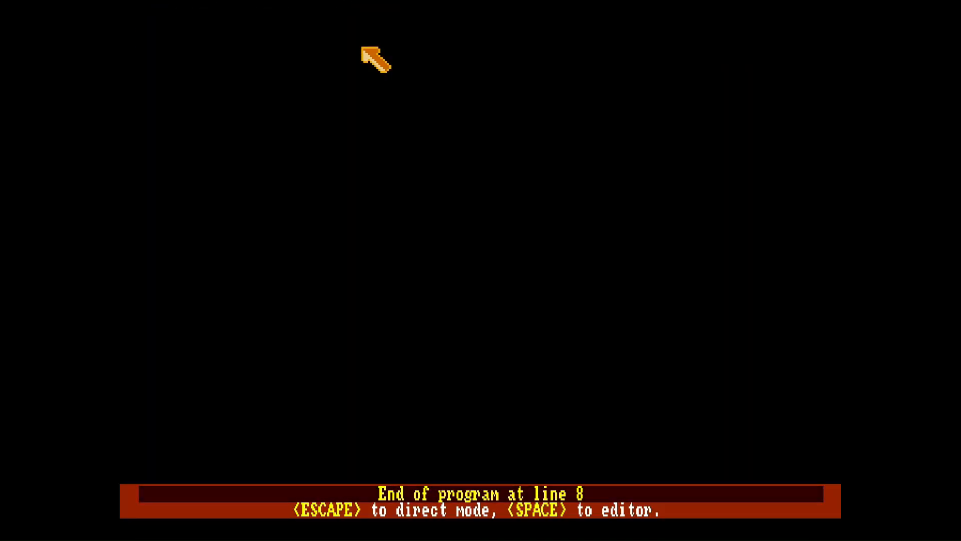
key("Escape")
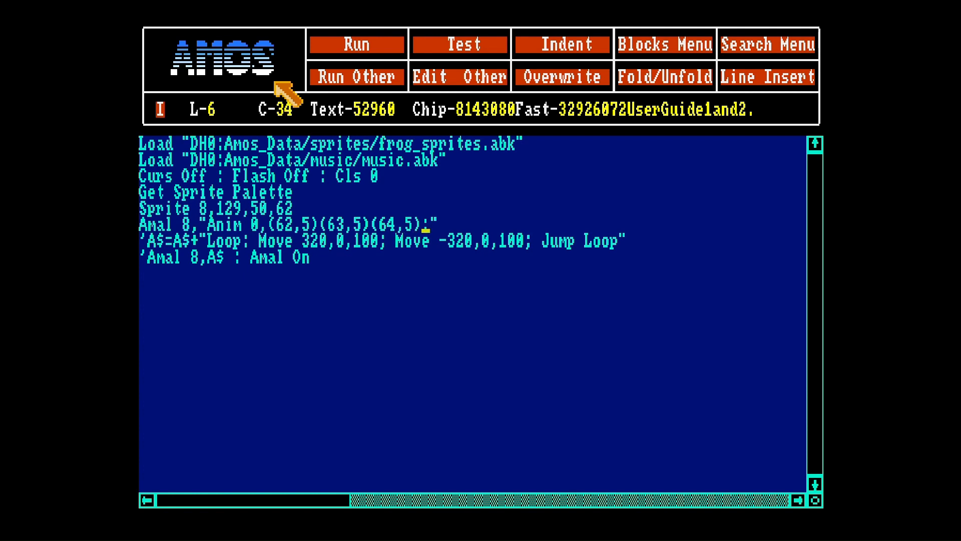
Uncomment the Amal Anim line with :amal on and run to show the duck.
type("amo")
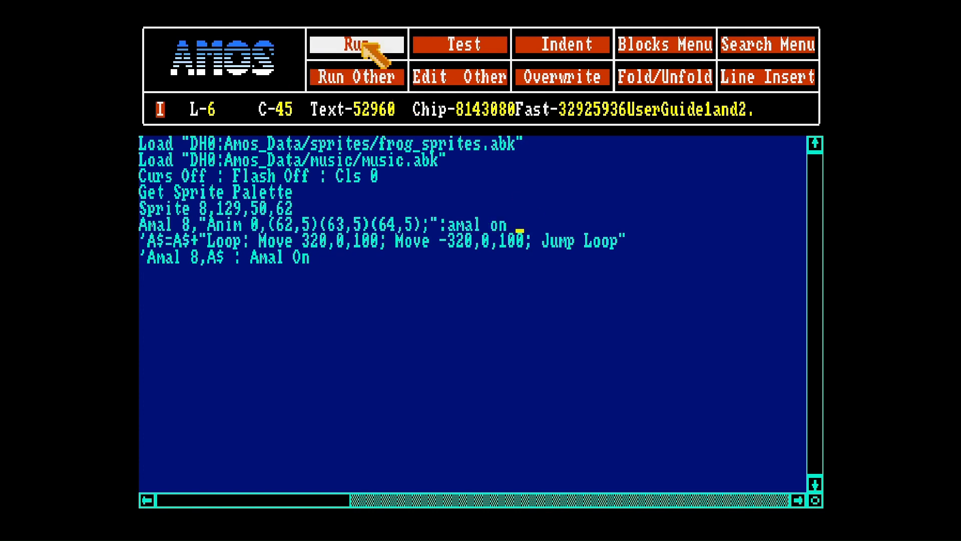
left_click(356, 43)
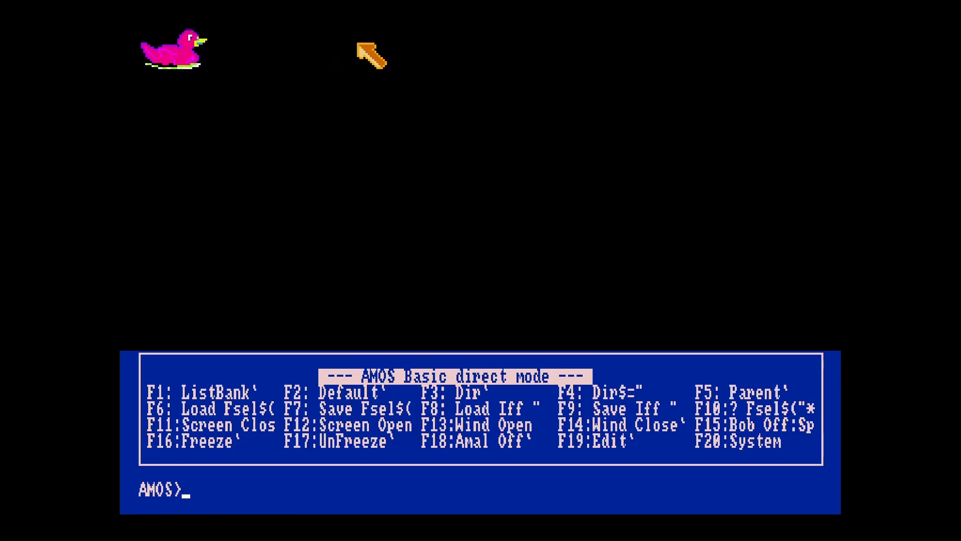
mouse_move(484, 187)
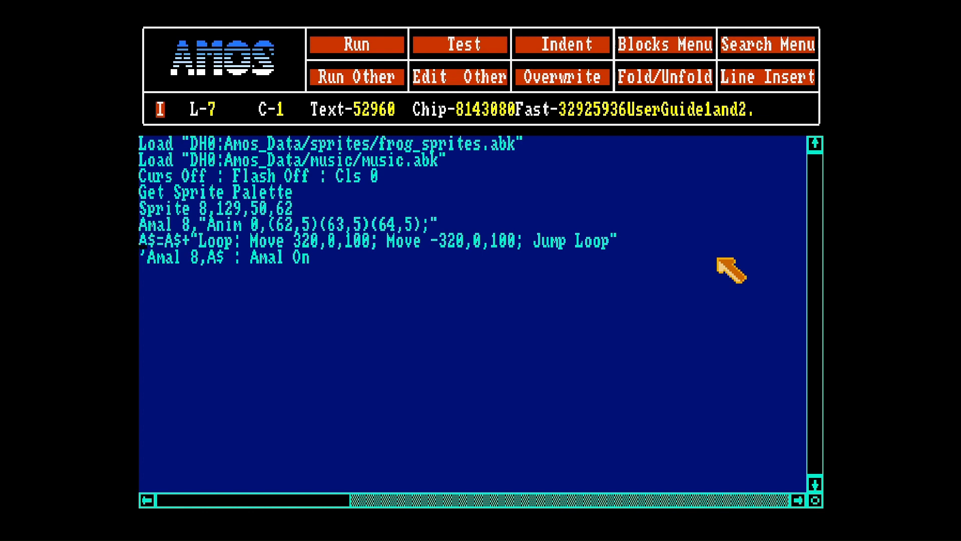
Uncomment the Amal 8,A$ : Amal On line and run so the duck moves.
key("Right")
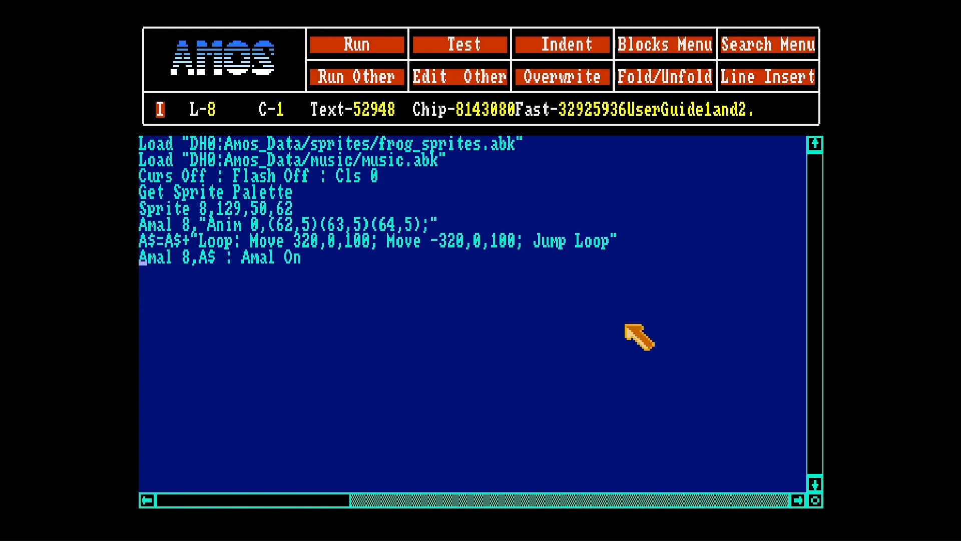
left_click(220, 258)
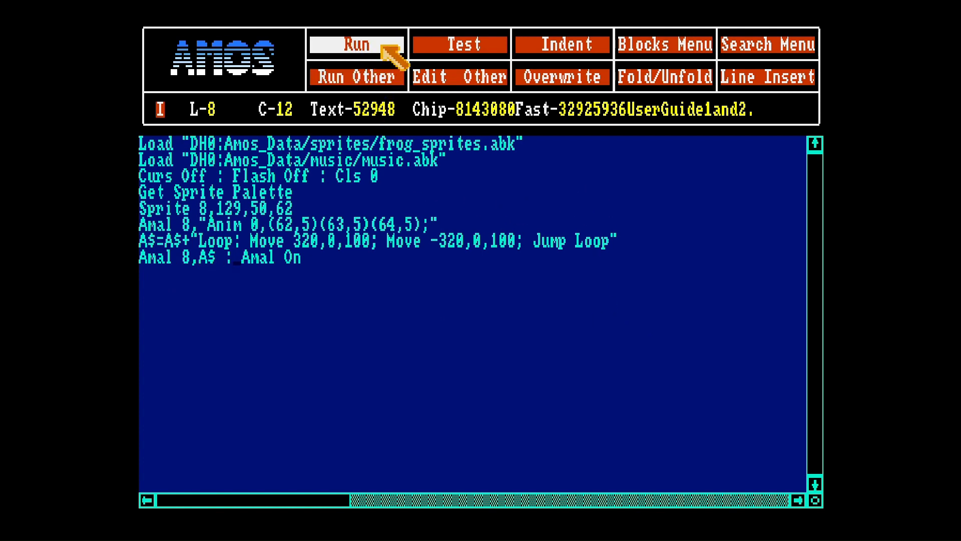
left_click(357, 43)
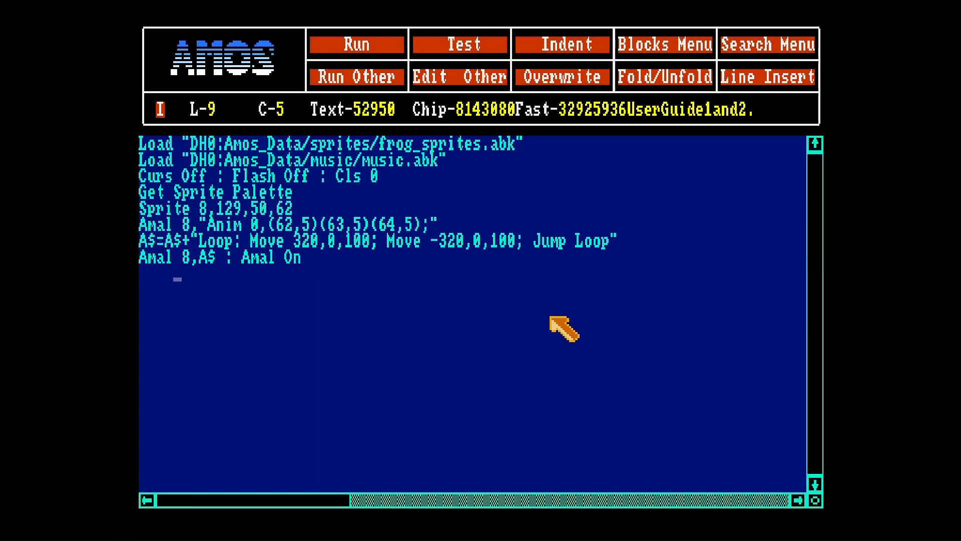
Append Music 1 and a Do…Loop to the listing and run it.
type("do")
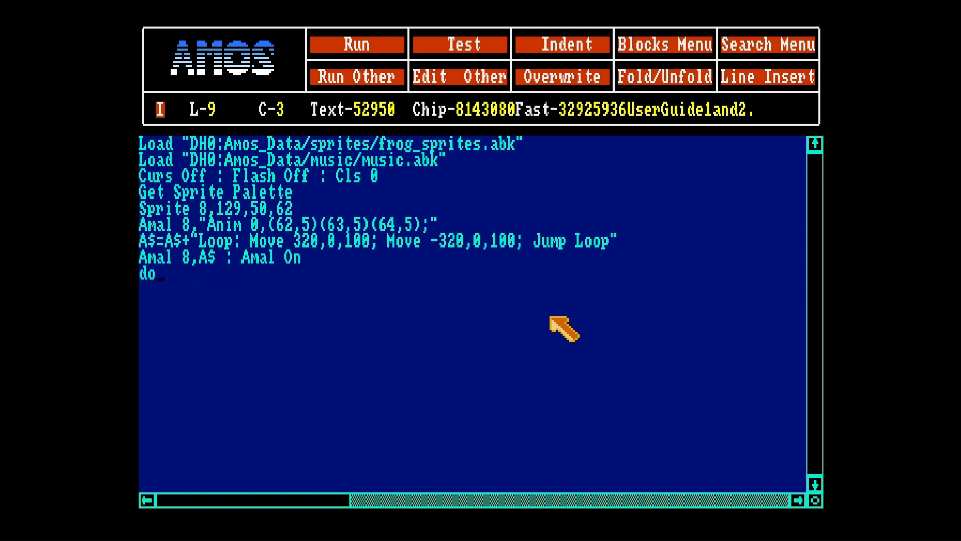
type("loop")
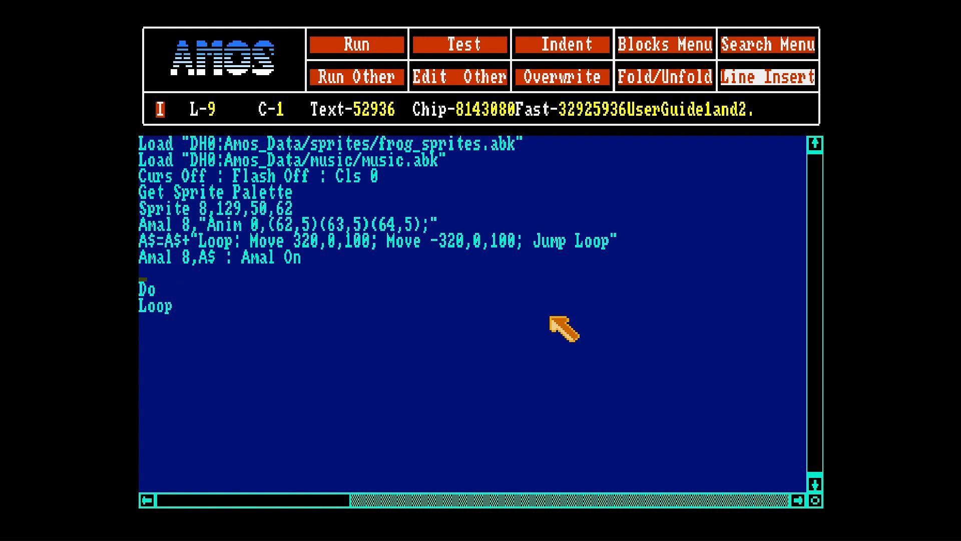
type("mu")
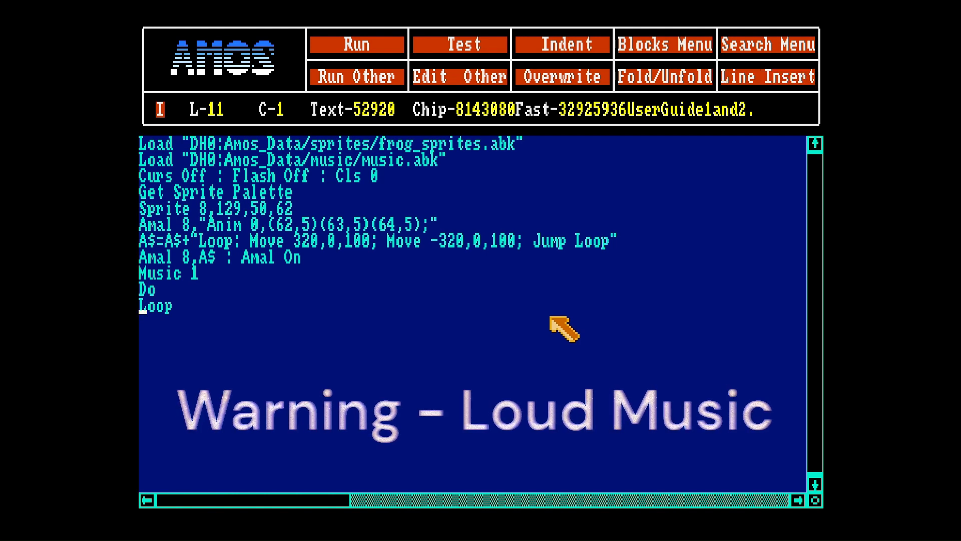
left_click(357, 43)
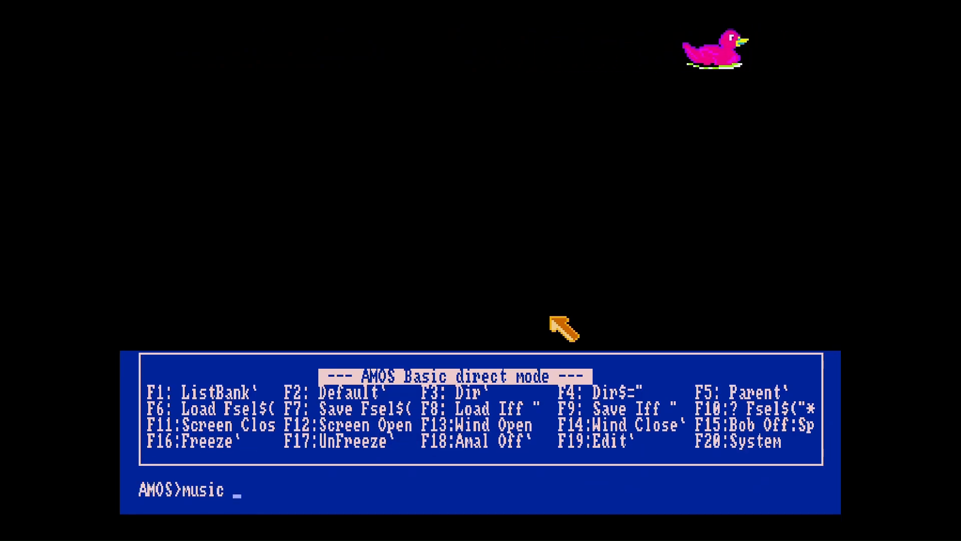
Enter music off in direct mode to silence the music.
key("Return")
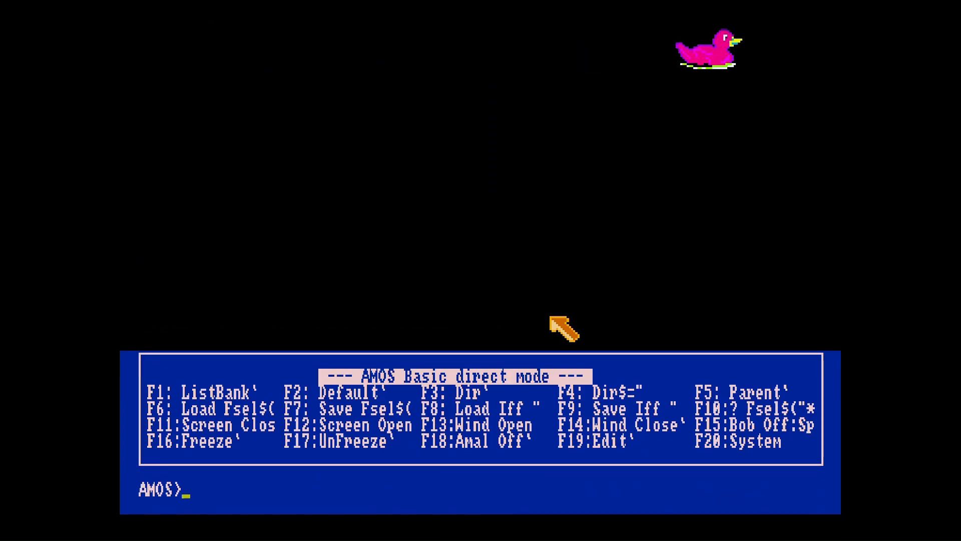
type("music off")
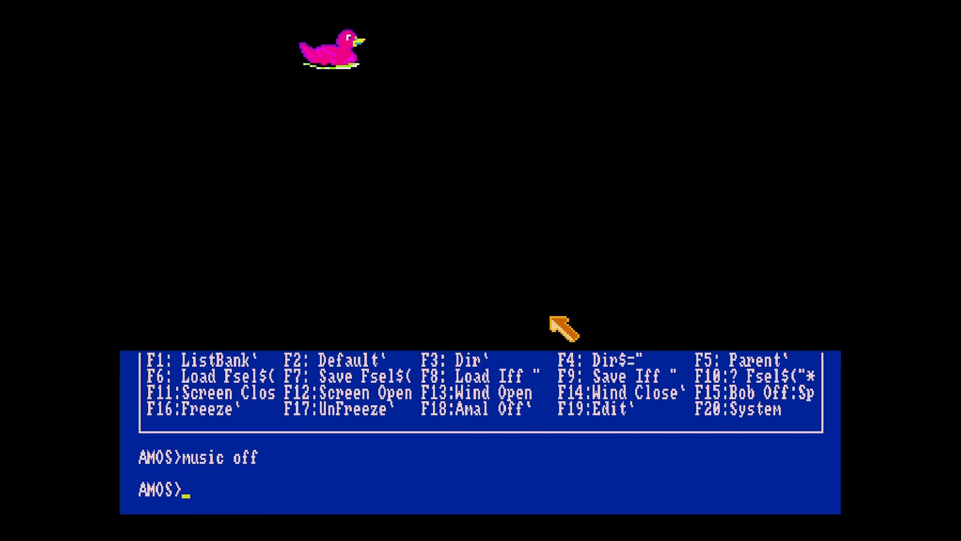